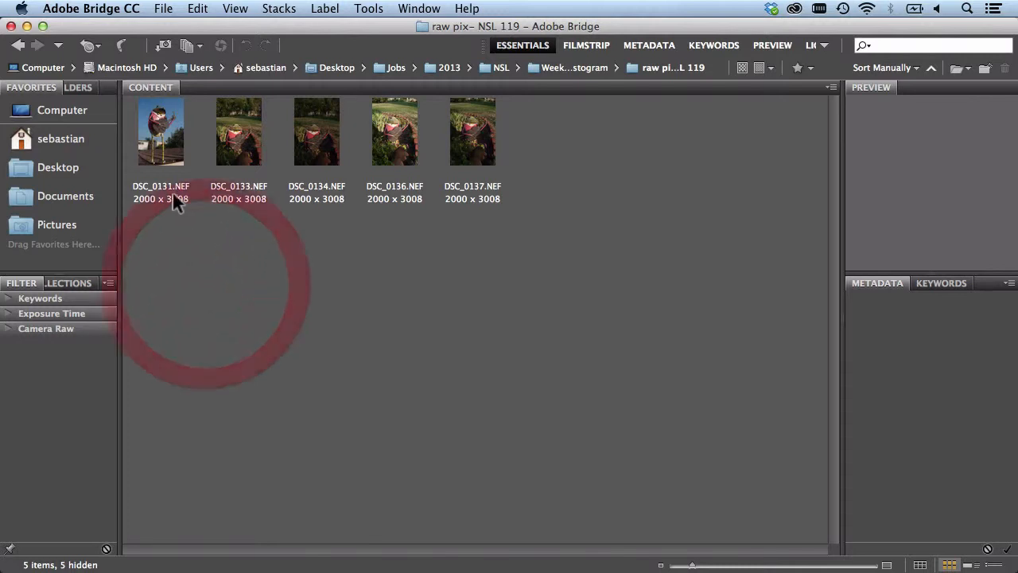
Step: Open DSC_0131.NEF from the Bridge content panel into Camera Raw
click(159, 131)
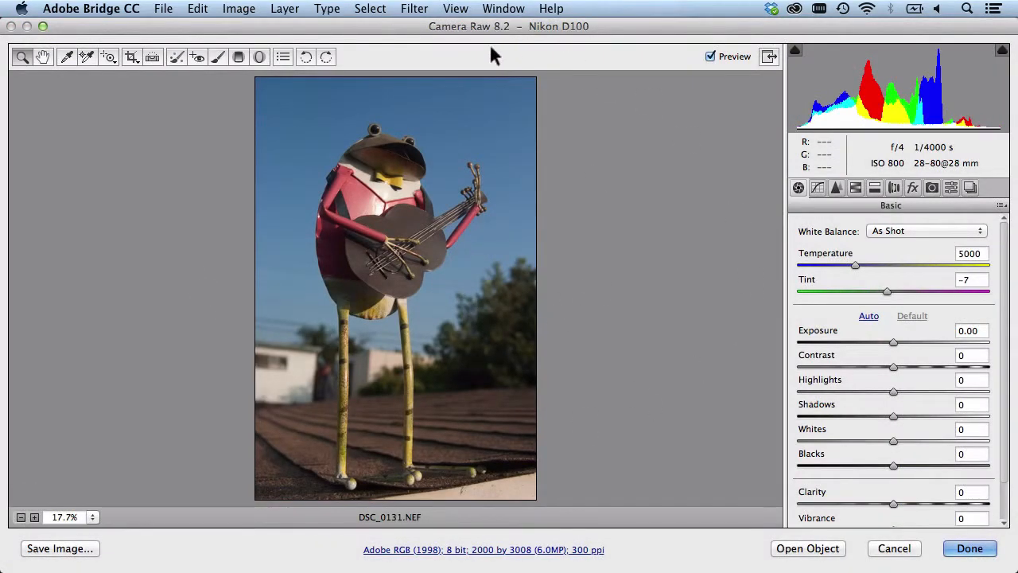
mouse_move(529, 347)
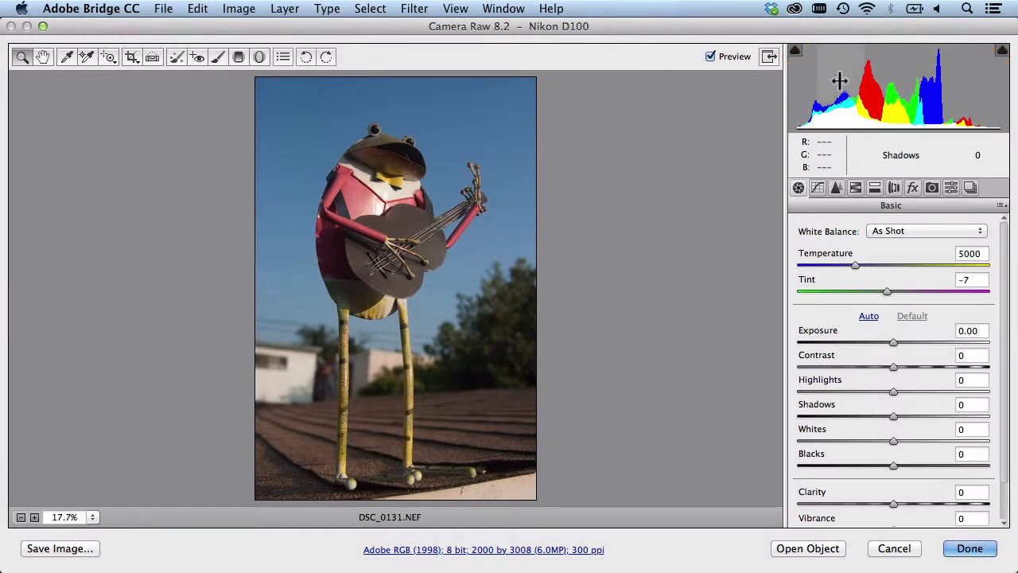
mouse_move(959, 80)
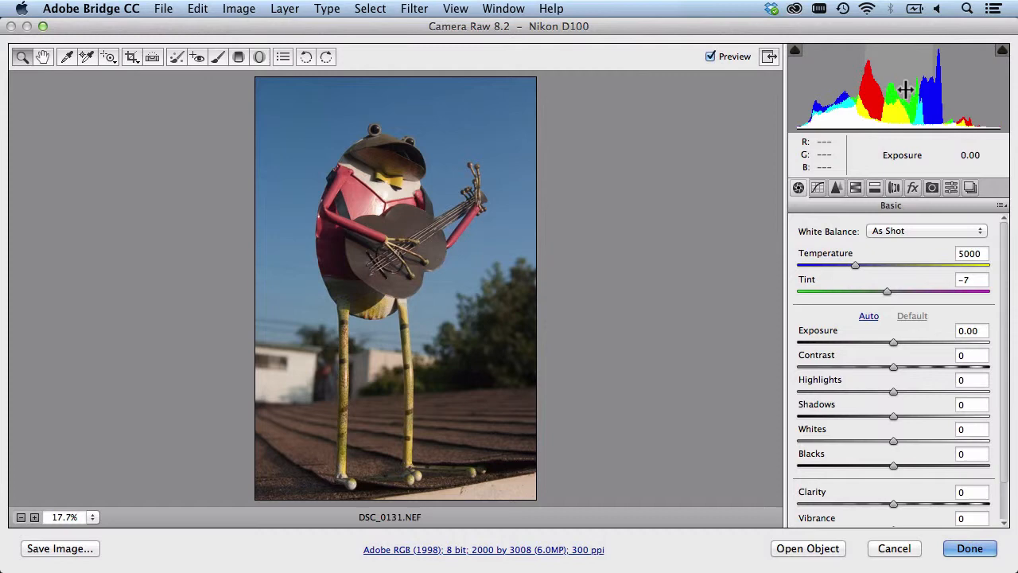
mouse_move(955, 88)
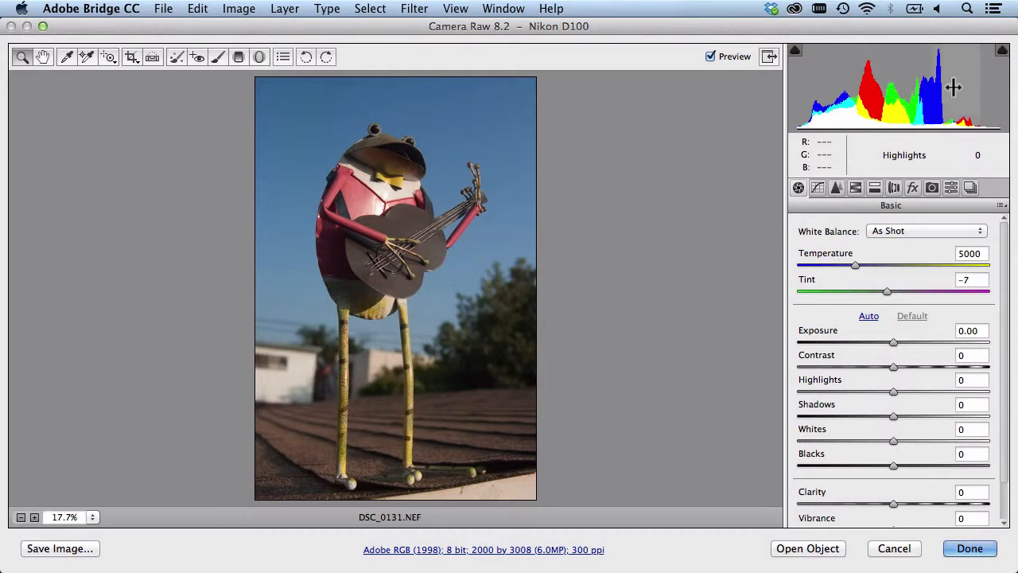
mouse_move(989, 88)
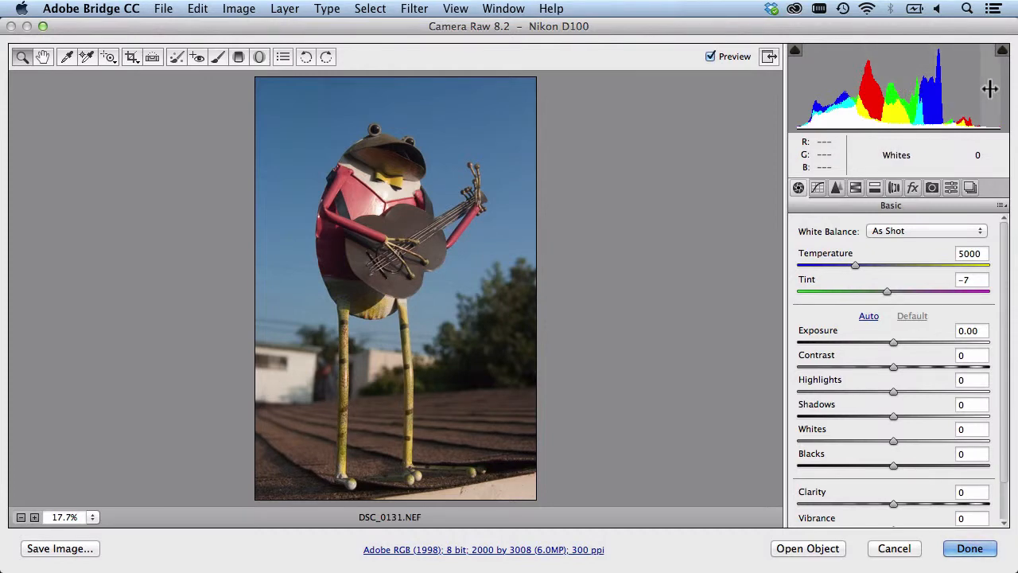
mouse_move(843, 82)
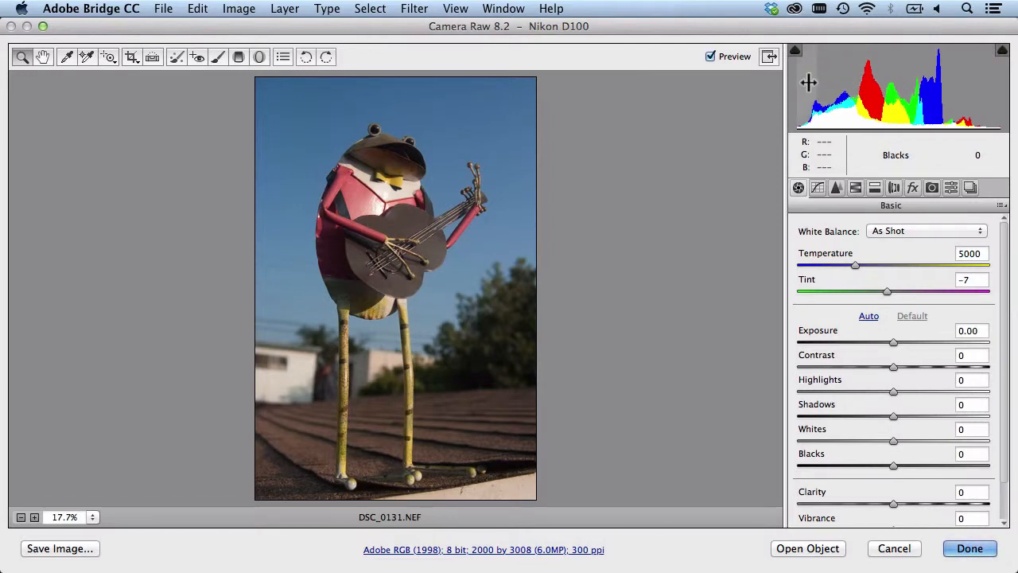
mouse_move(894, 86)
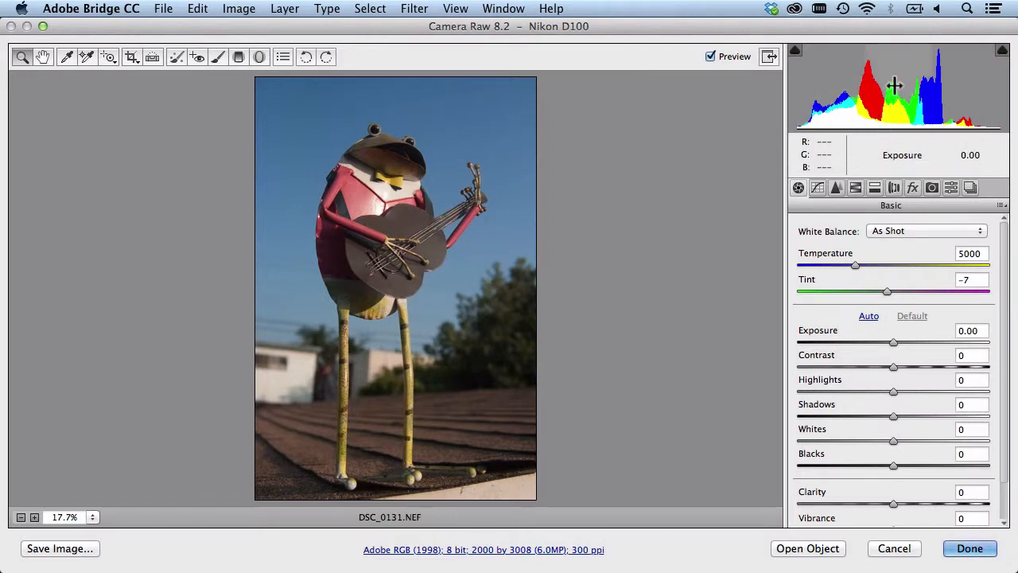
Step: Swing Exposure darker and brighter, settling just below zero at -0.15
drag(894, 342, 879, 342)
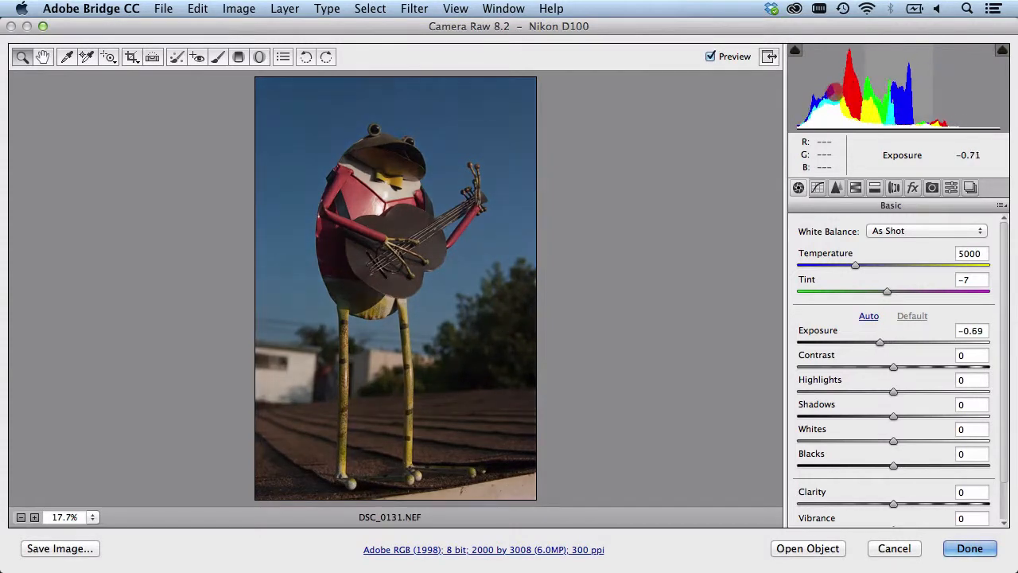
drag(880, 342, 859, 342)
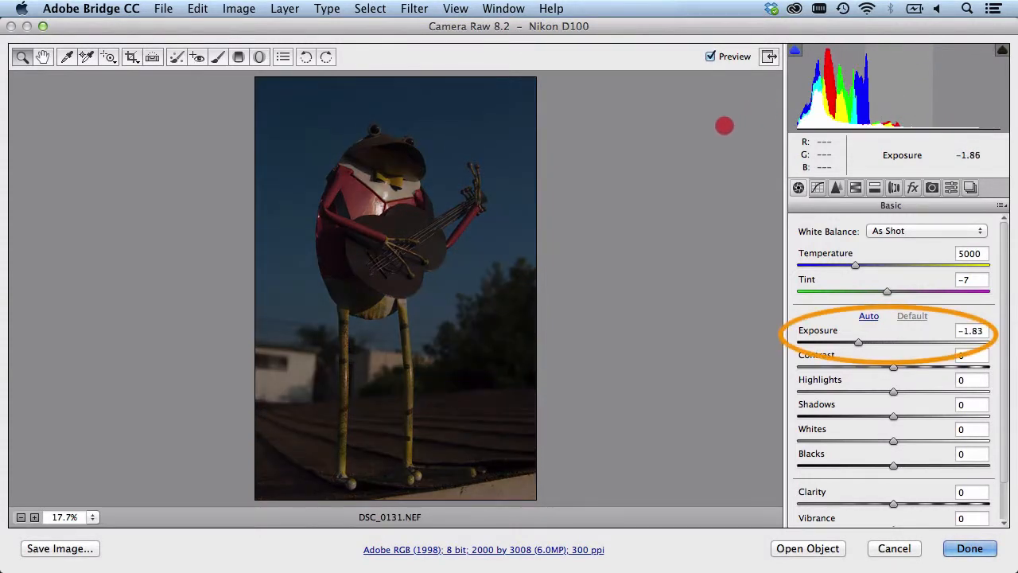
drag(859, 342, 860, 342)
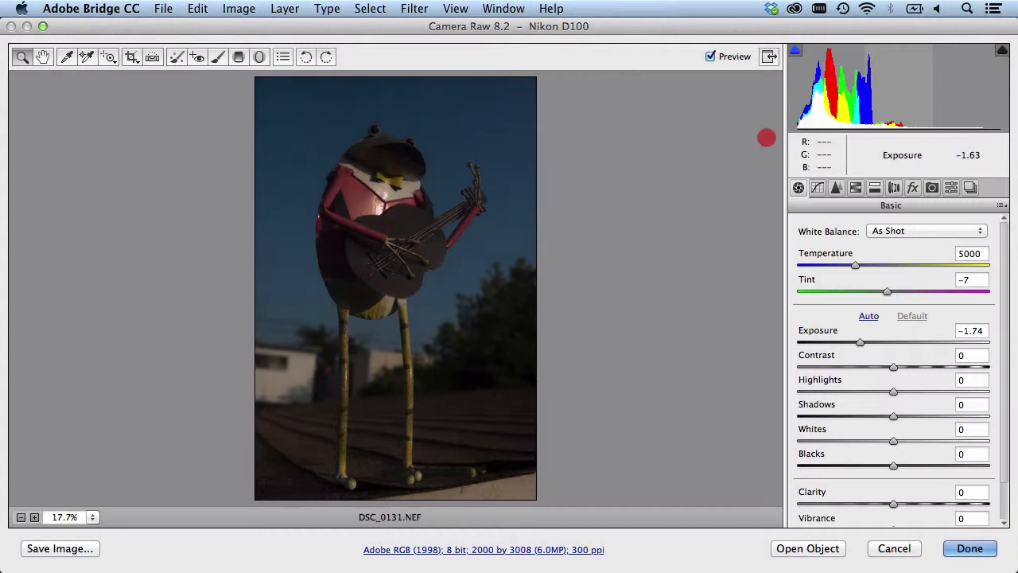
drag(859, 342, 898, 342)
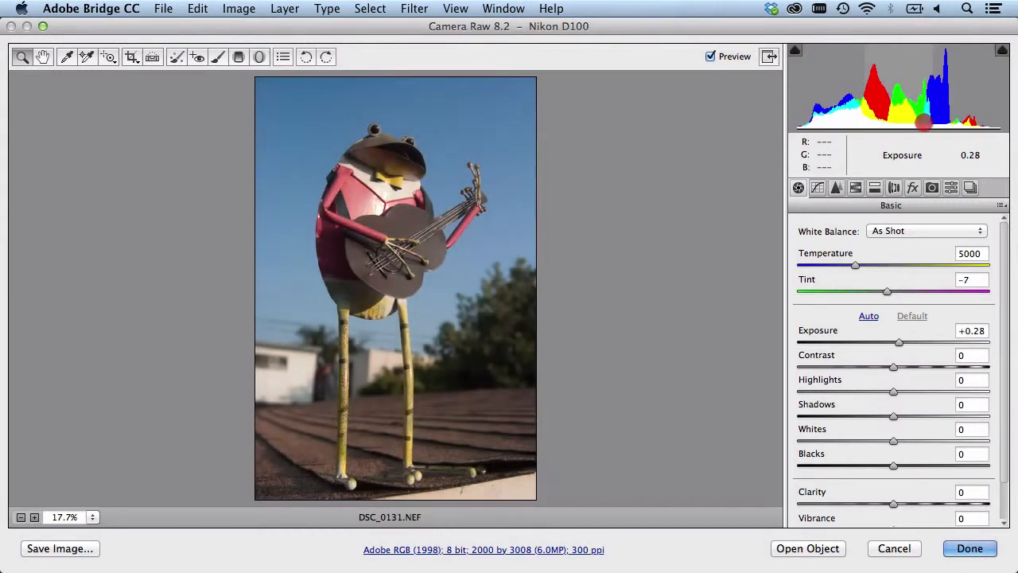
drag(898, 342, 931, 342)
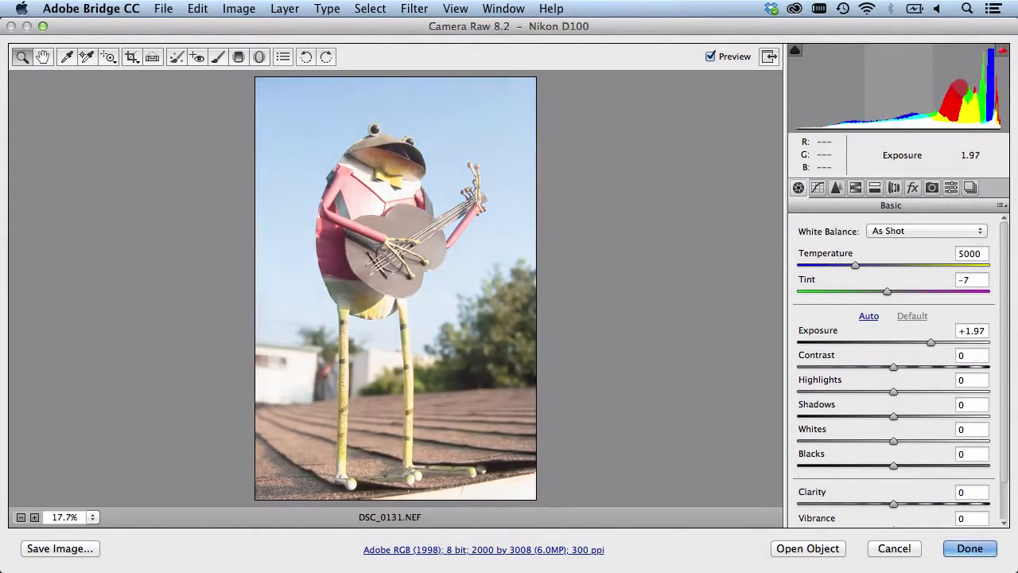
drag(930, 342, 906, 342)
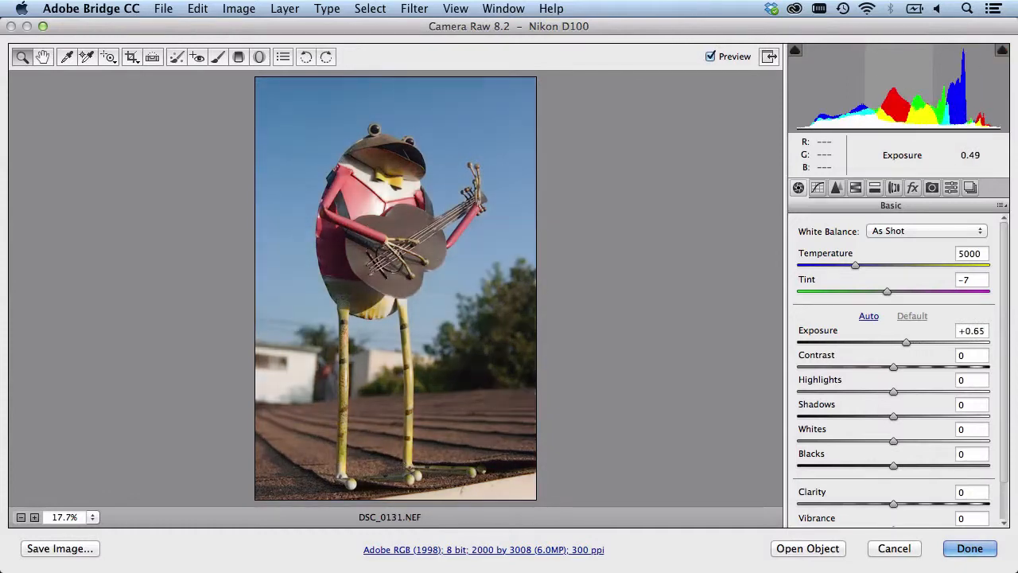
drag(907, 342, 891, 342)
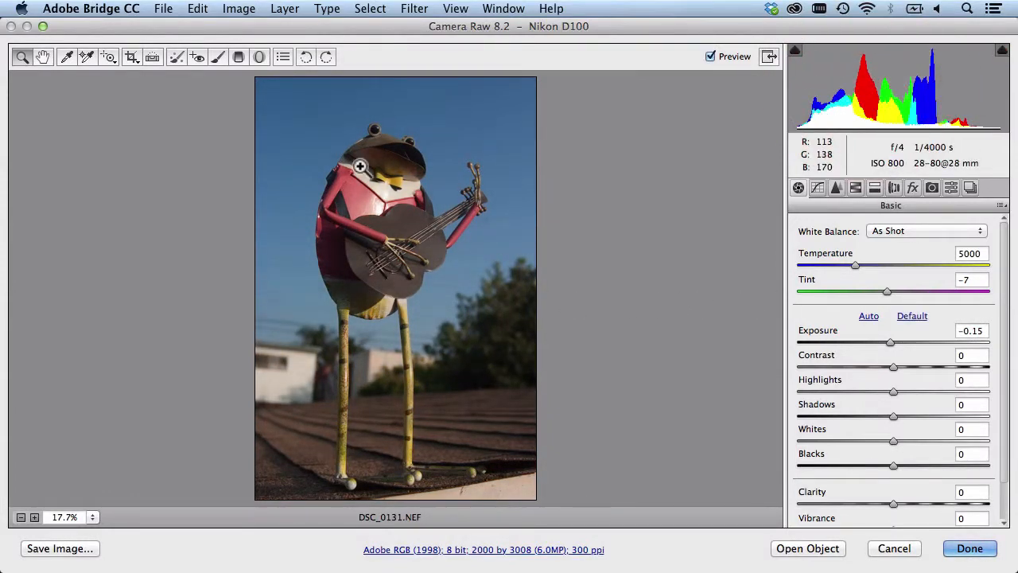
mouse_move(730, 221)
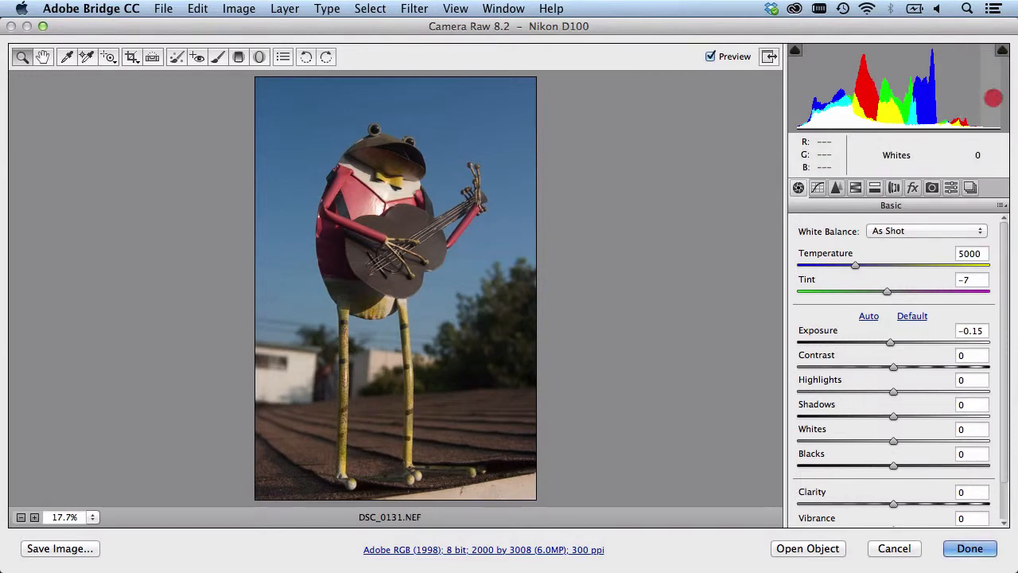
Step: Pull Whites down to -29 and Highlights to about -28 to tame bright tones
drag(892, 440, 818, 440)
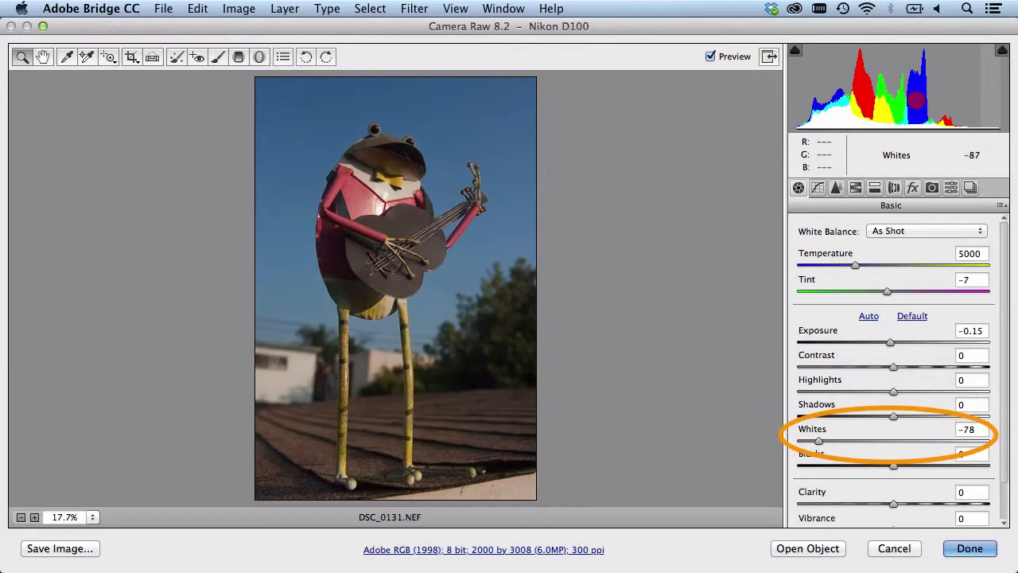
drag(818, 441, 814, 440)
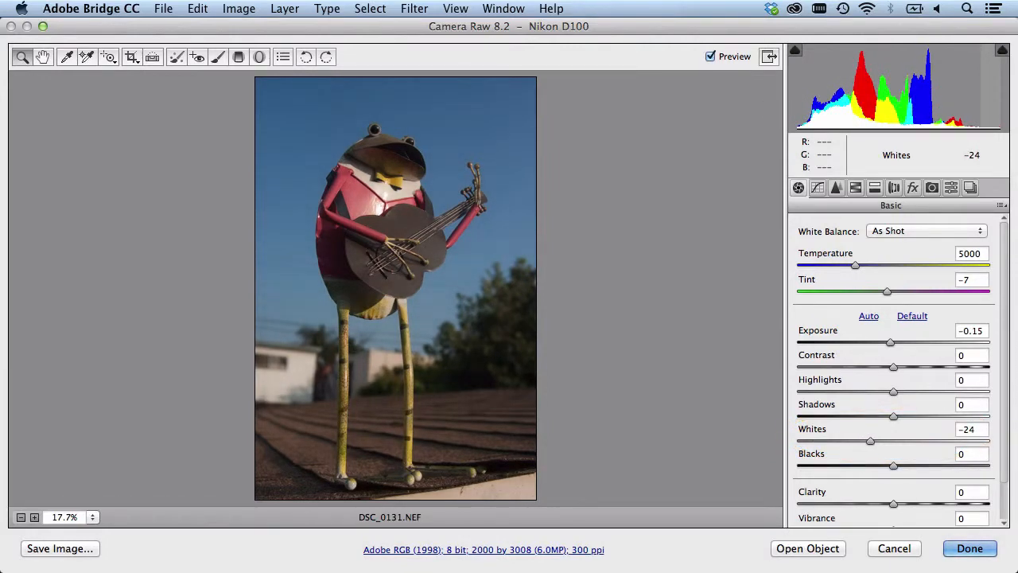
drag(870, 441, 866, 441)
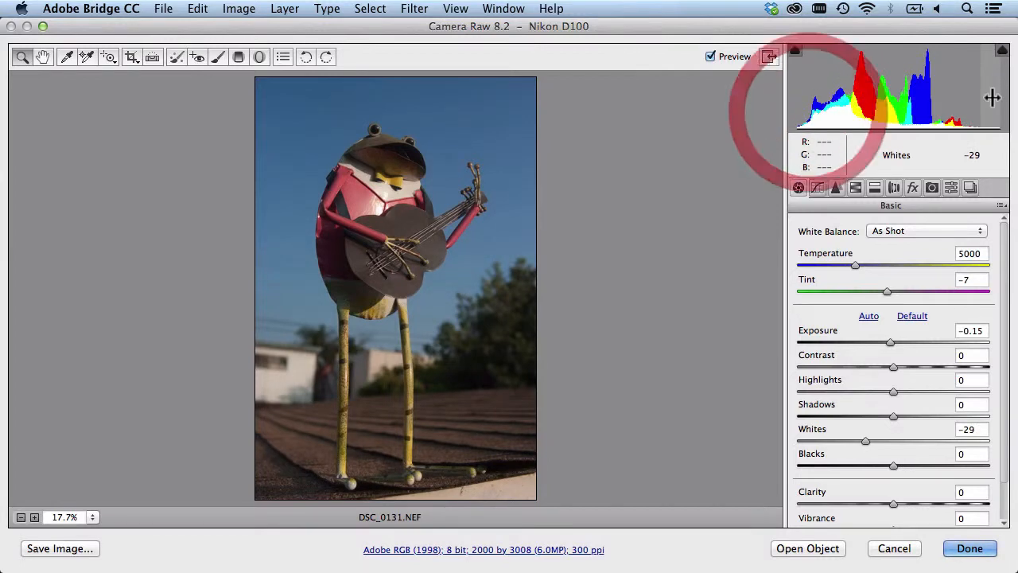
drag(894, 391, 887, 391)
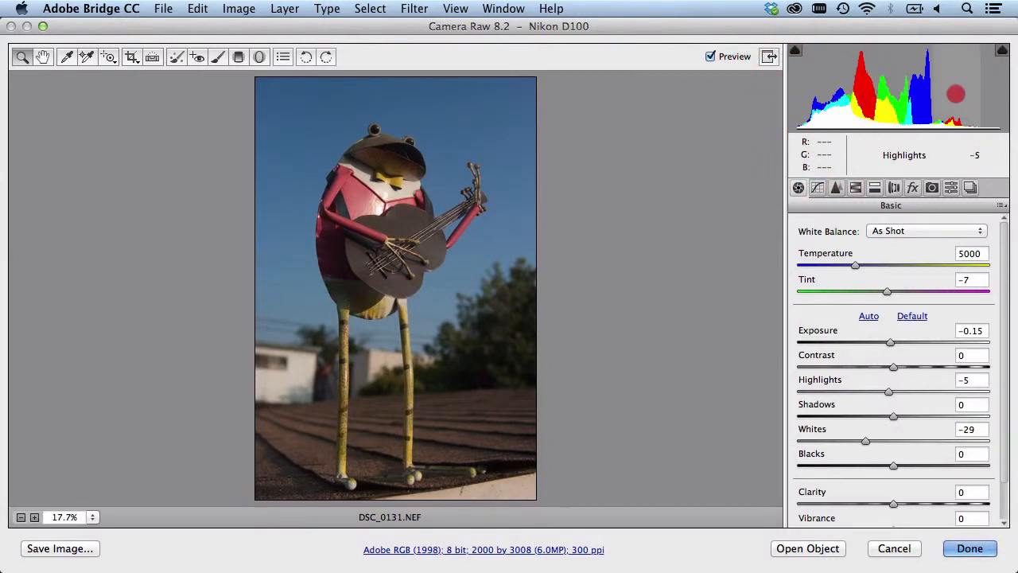
drag(888, 391, 866, 391)
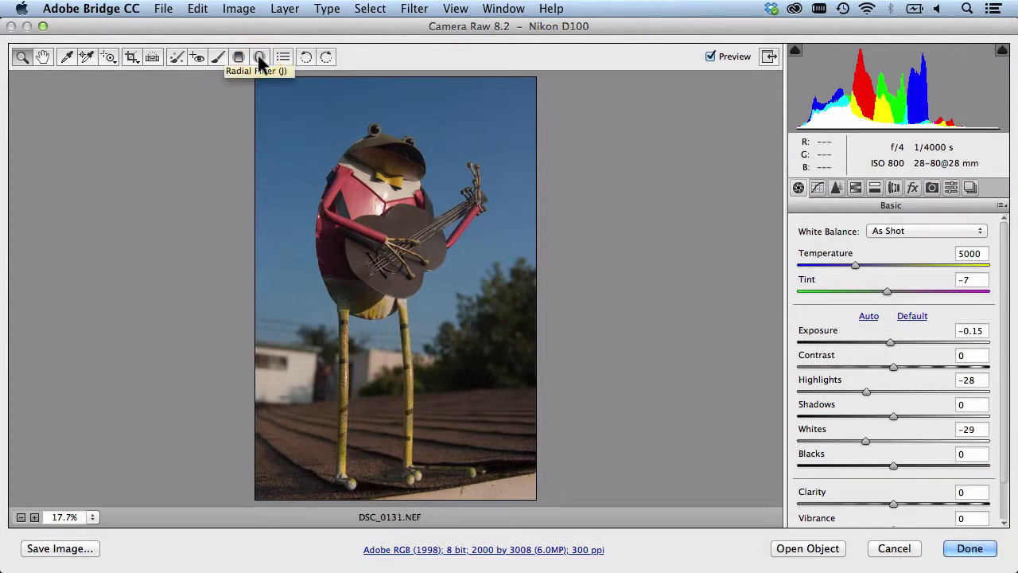
Step: Activate the Radial Filter tool and dismiss the rejected zero-adjustment error
click(261, 57)
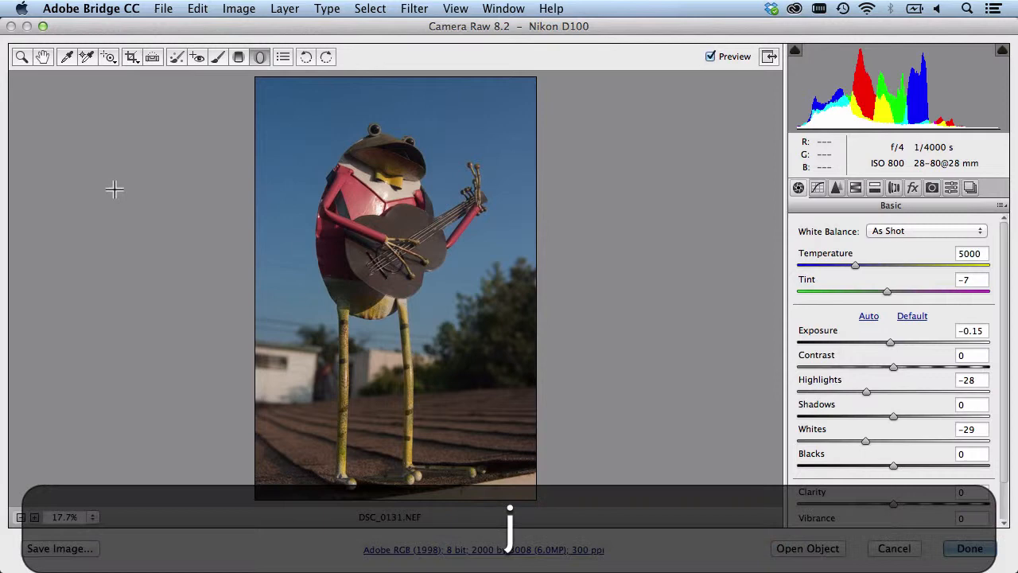
click(261, 58)
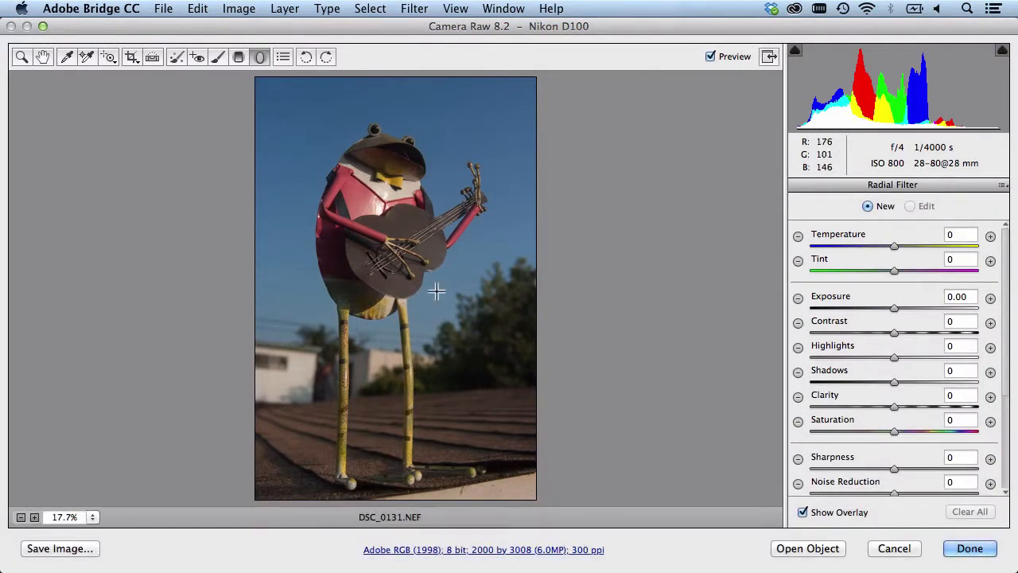
mouse_move(836, 407)
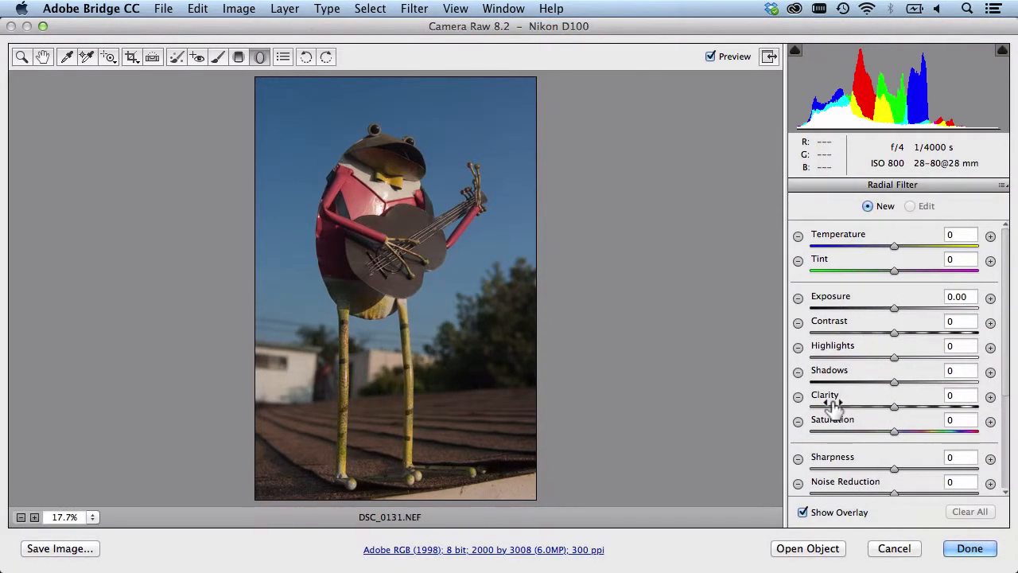
mouse_move(962, 453)
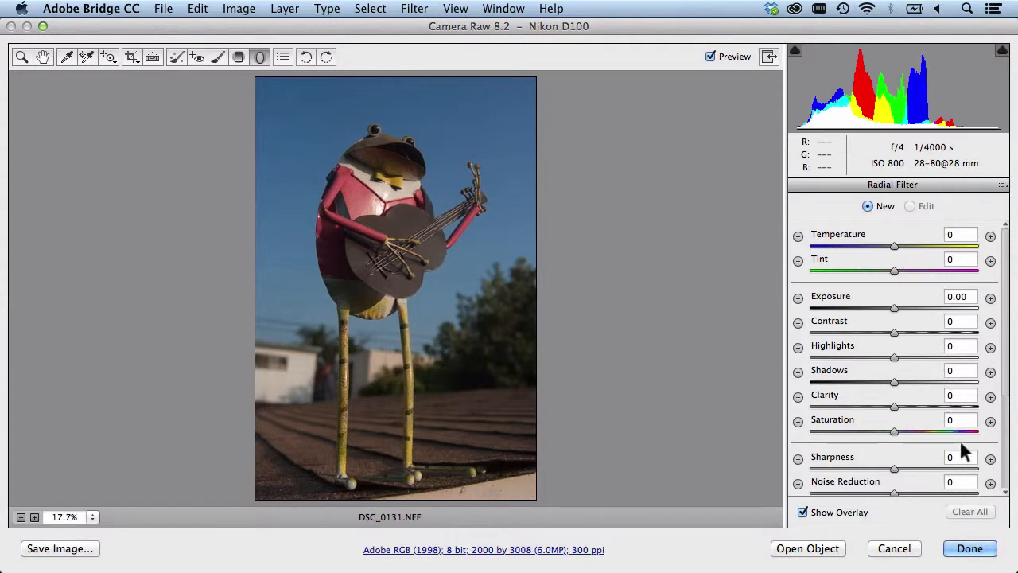
mouse_move(509, 315)
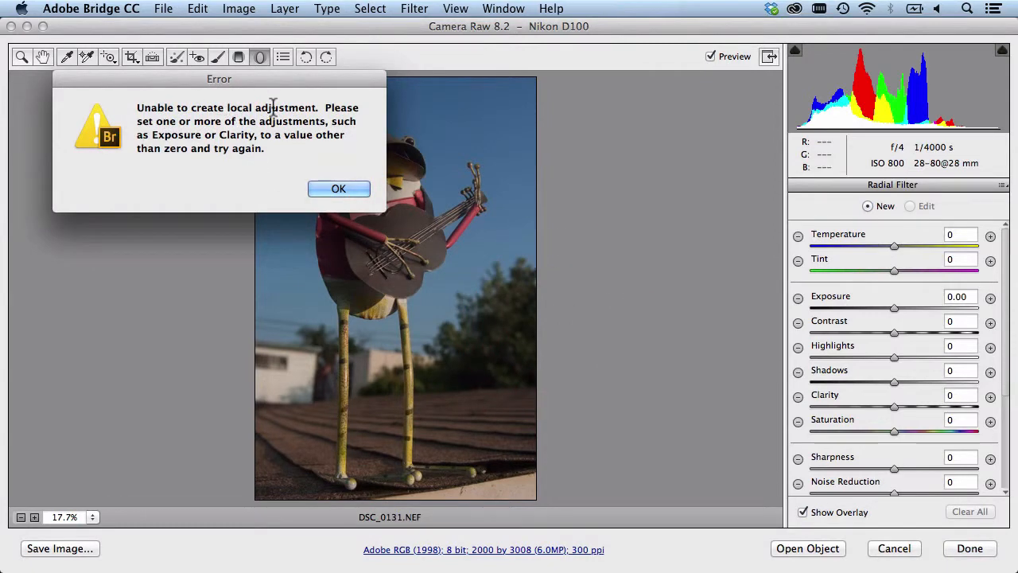
click(337, 188)
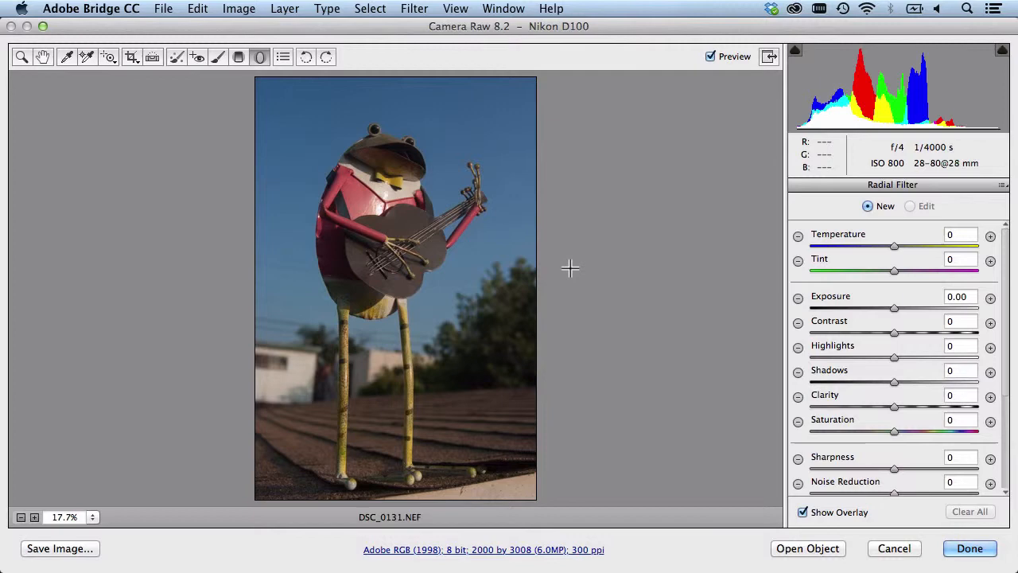
mouse_move(851, 395)
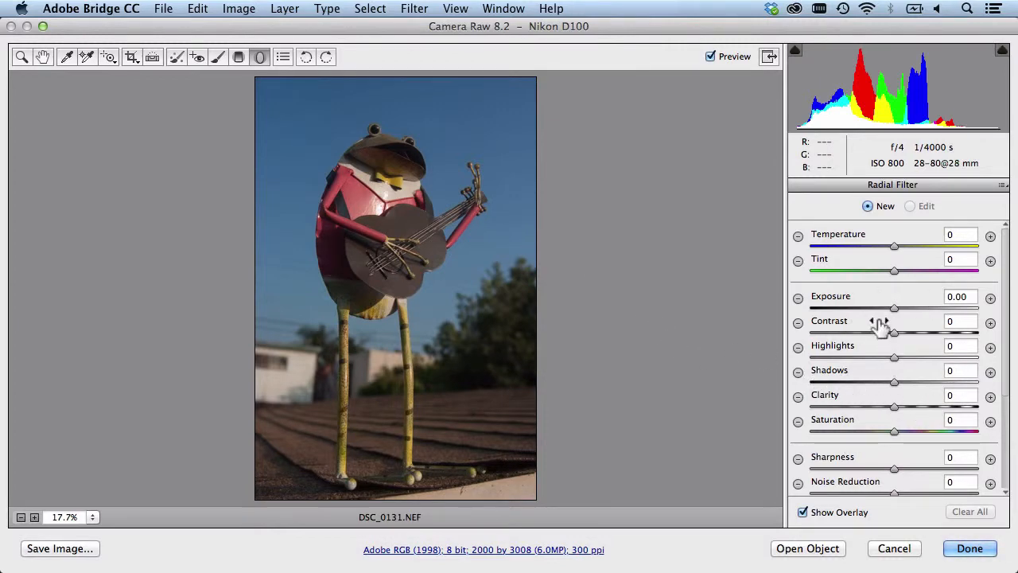
Step: Lower the Radial Filter's Exposure to -0.65 before drawing it
drag(894, 309, 881, 308)
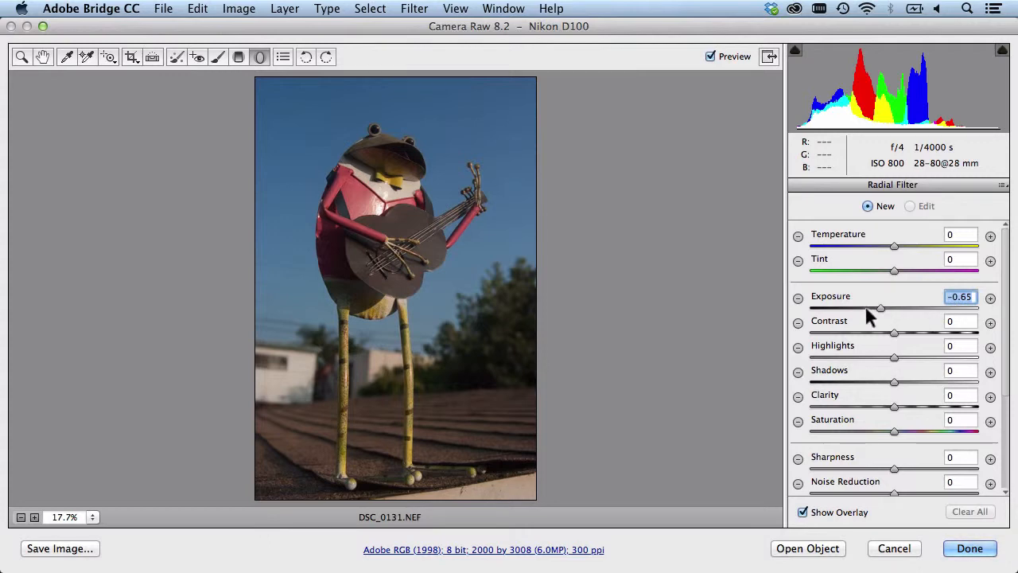
mouse_move(404, 214)
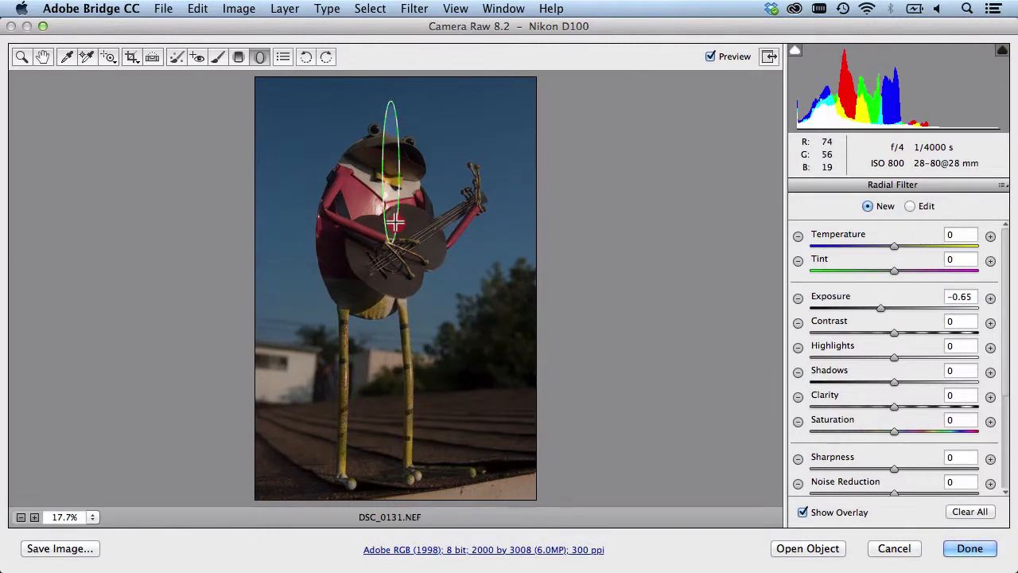
Step: Draw a tall oval filter over the frog, enlarging and repositioning it to enclose the figurine
drag(394, 222, 444, 252)
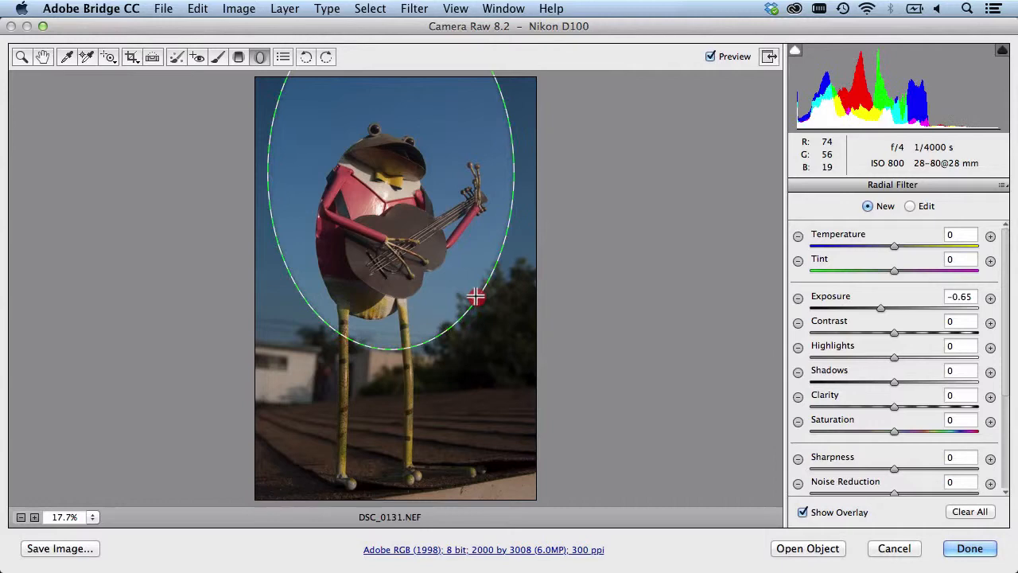
drag(475, 298, 503, 318)
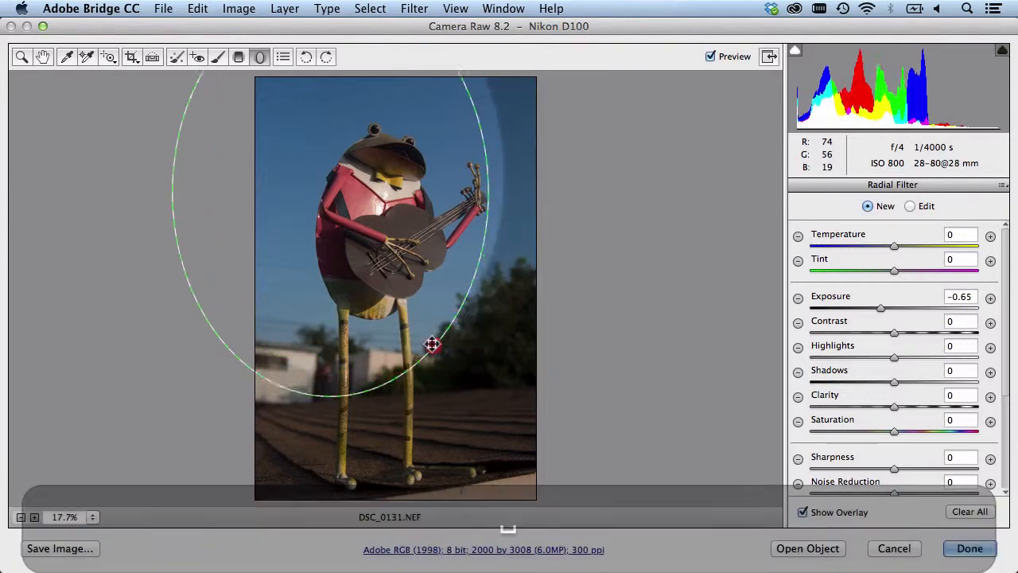
drag(432, 344, 477, 351)
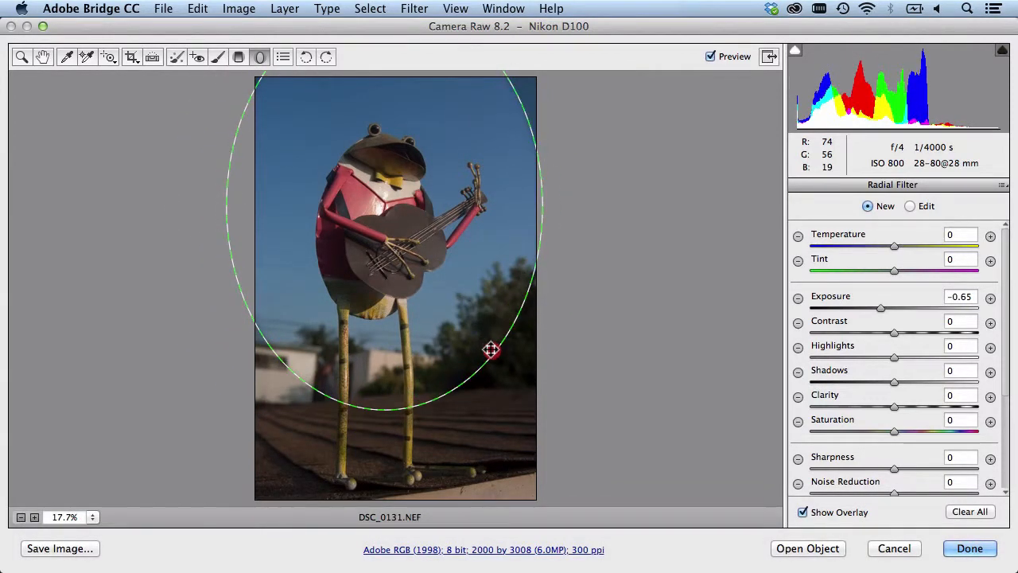
drag(490, 350, 455, 264)
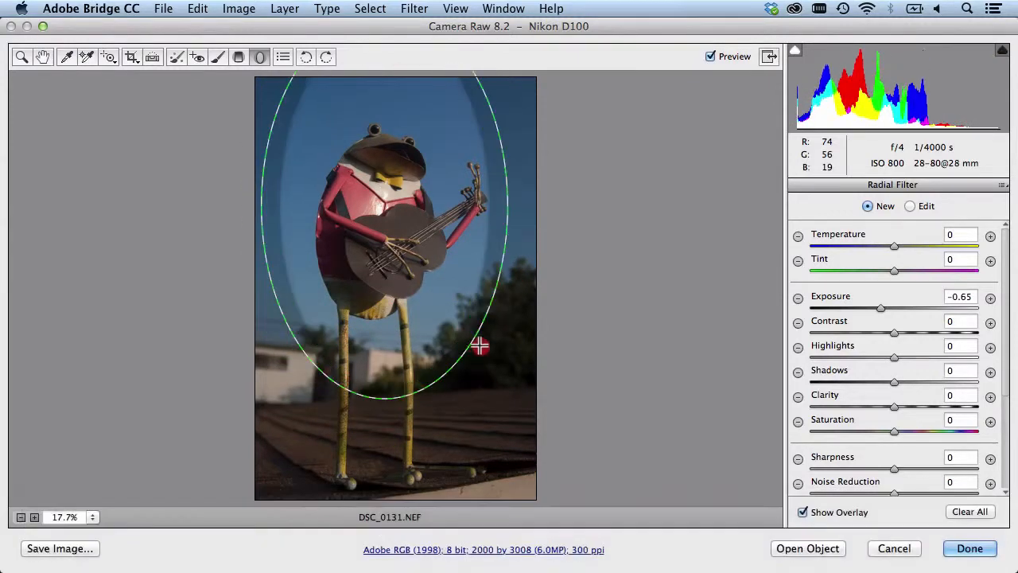
drag(480, 346, 491, 334)
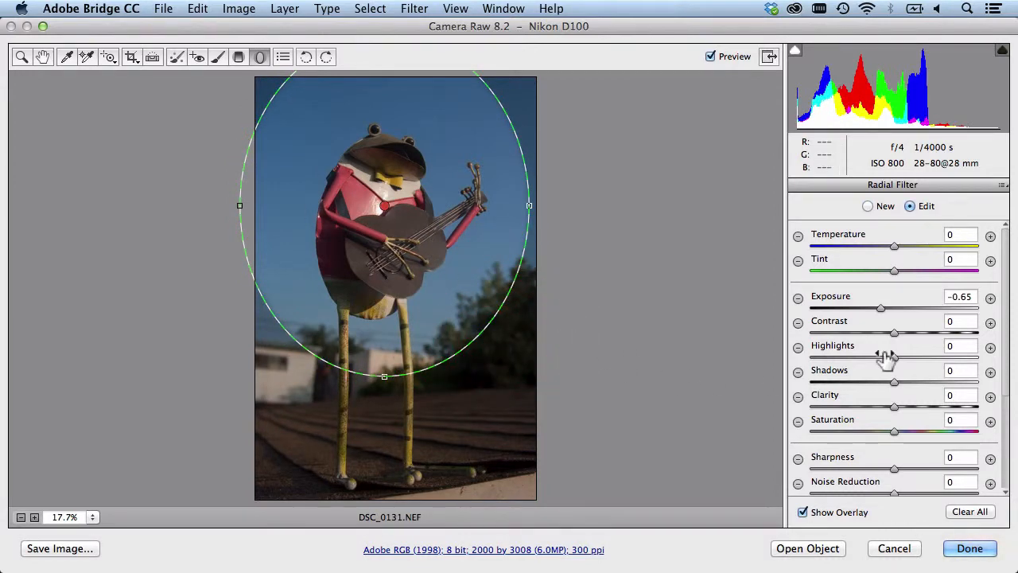
scroll(down, 3)
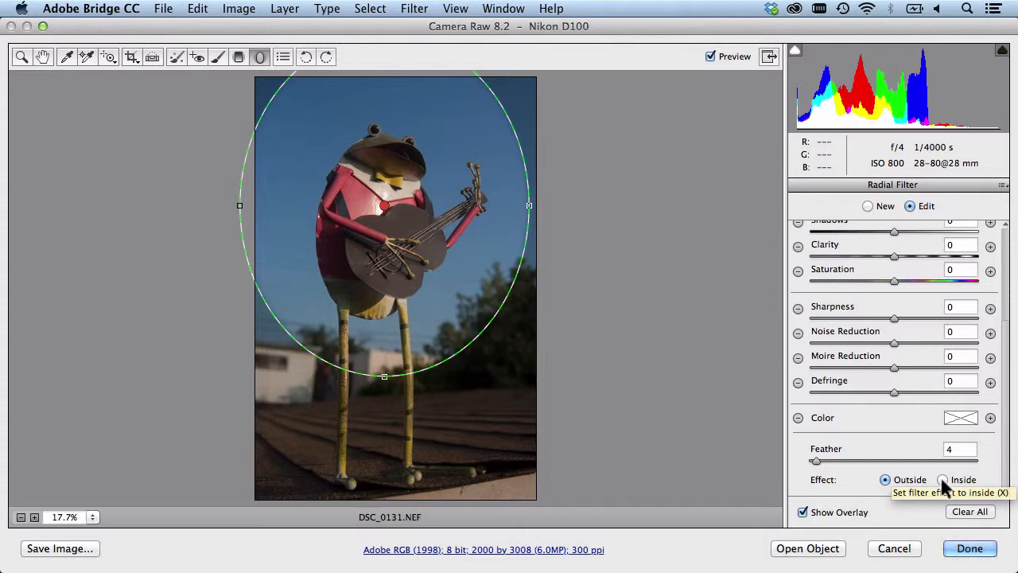
click(942, 479)
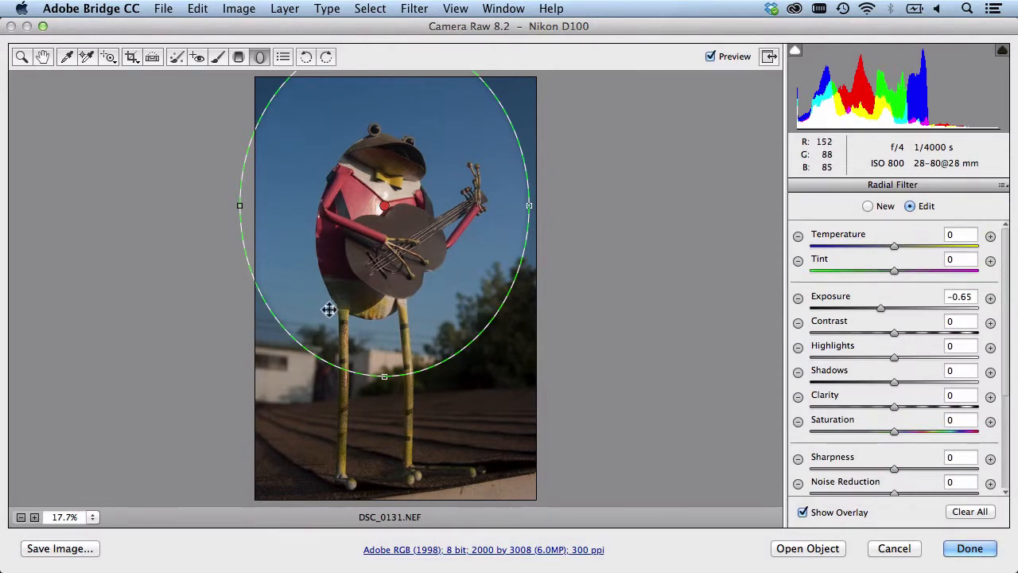
mouse_move(783, 357)
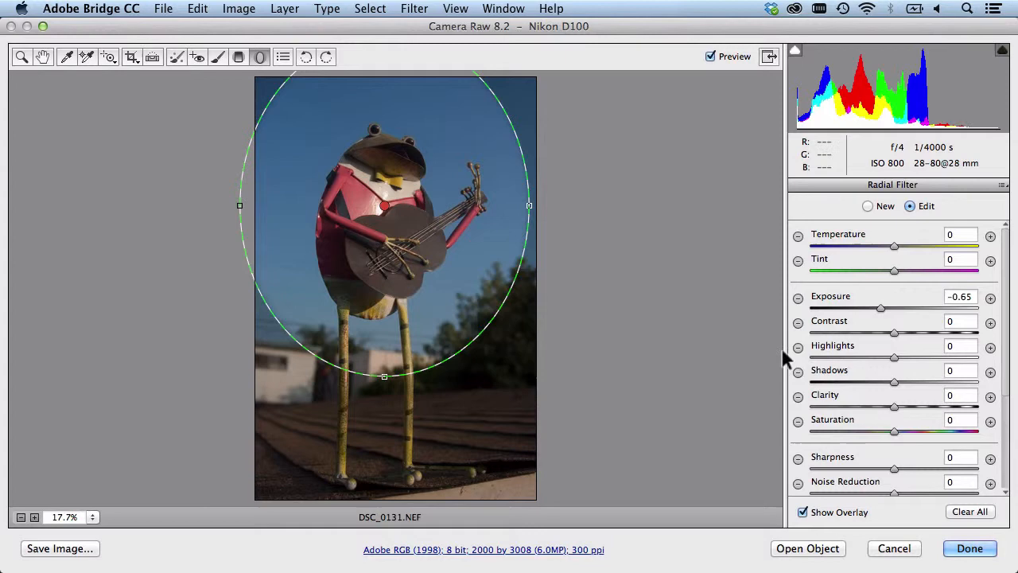
Step: Raise the filter's Feather to about 41, then bring it back down to 16
scroll(down, 3)
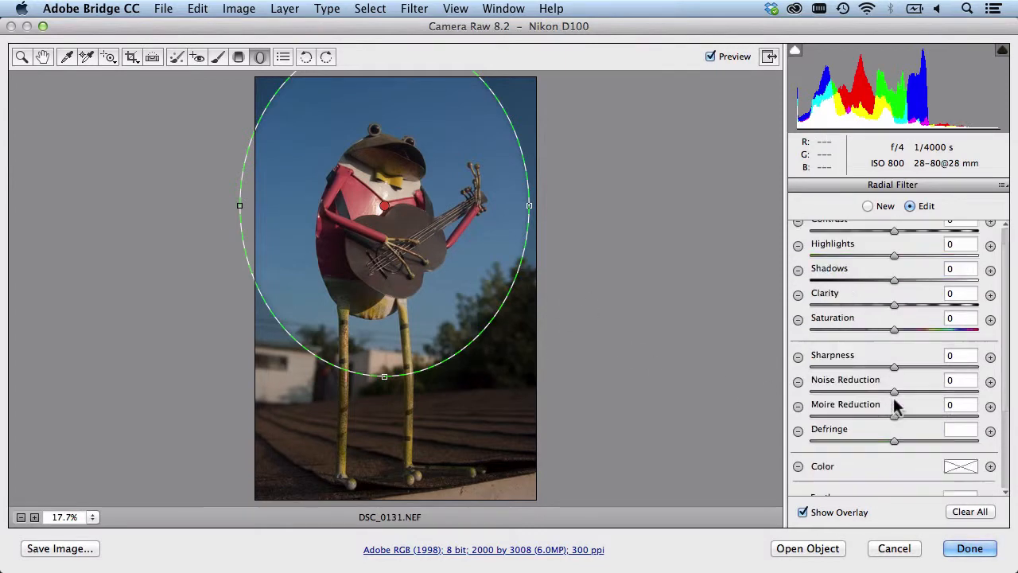
scroll(down, 3)
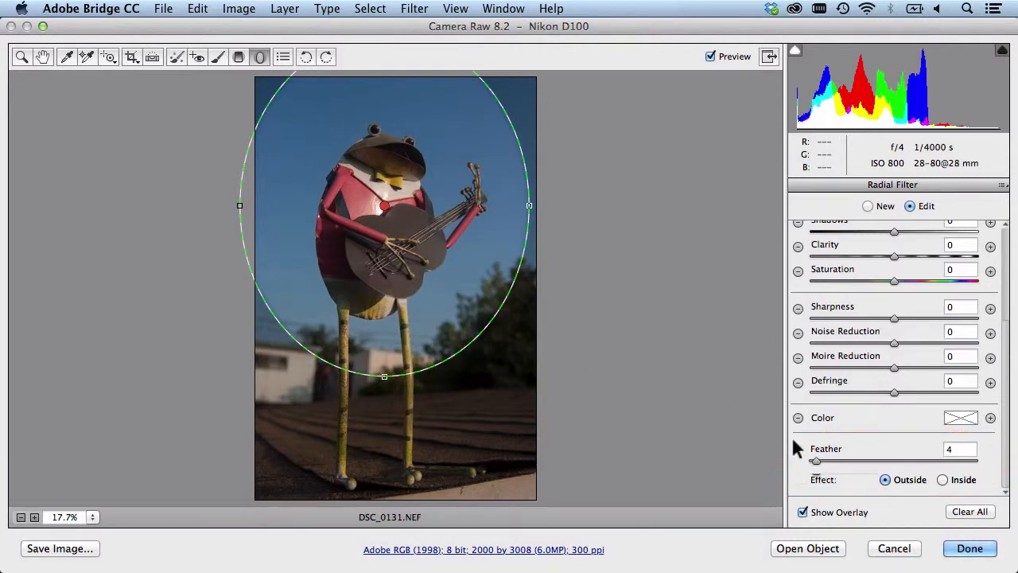
drag(815, 461, 835, 461)
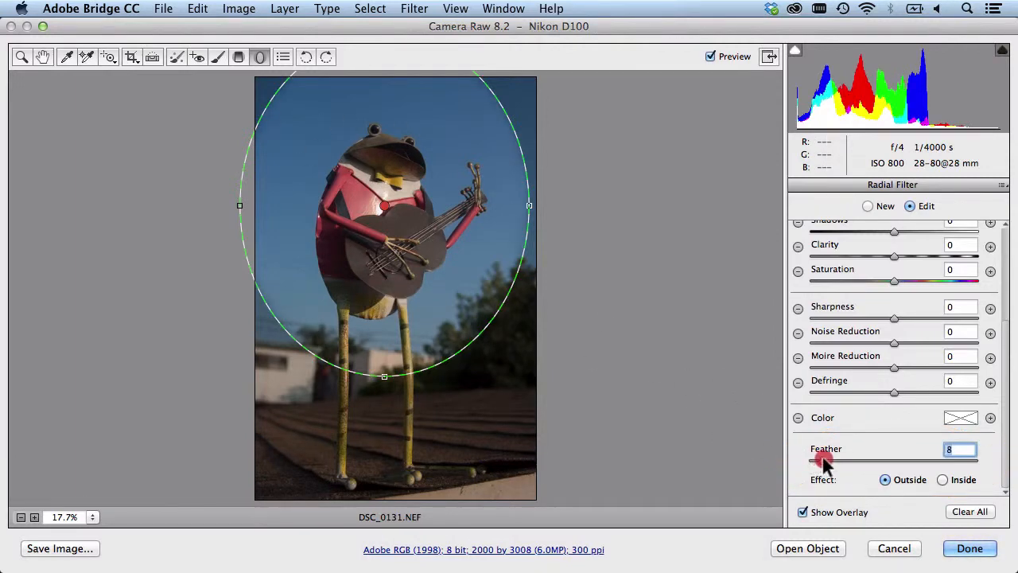
drag(823, 460, 884, 459)
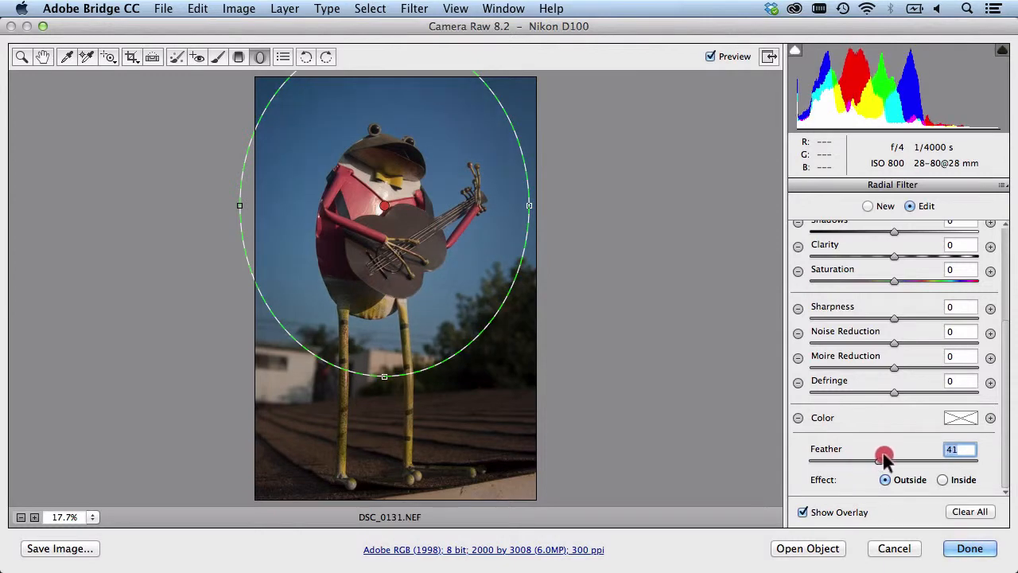
drag(878, 458, 885, 458)
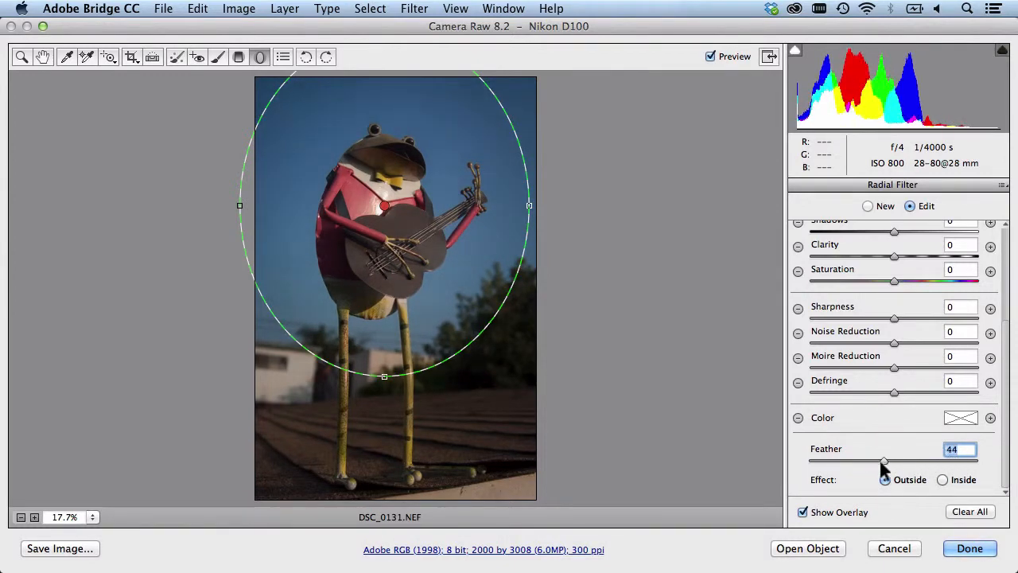
drag(883, 462, 835, 461)
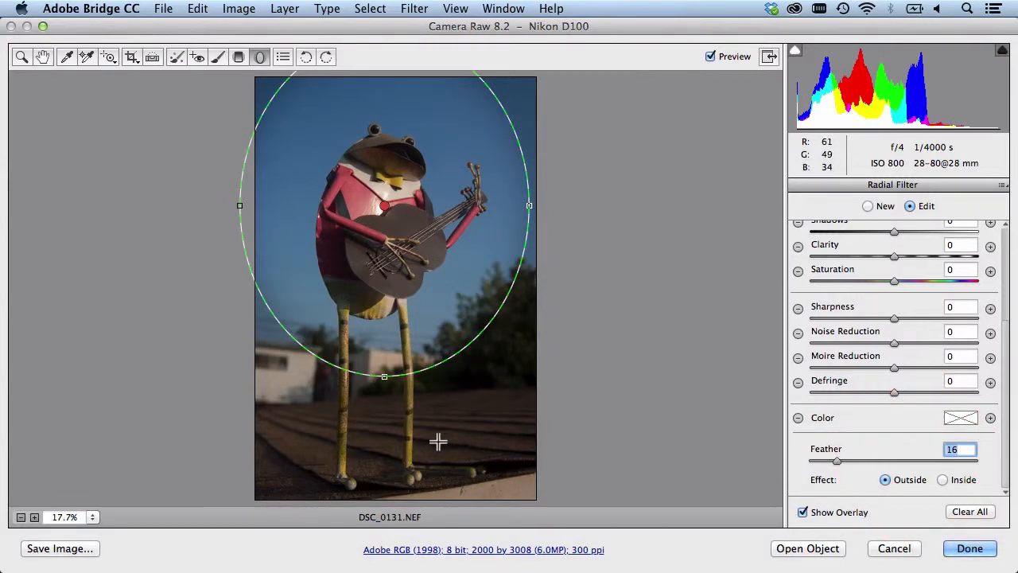
mouse_move(491, 412)
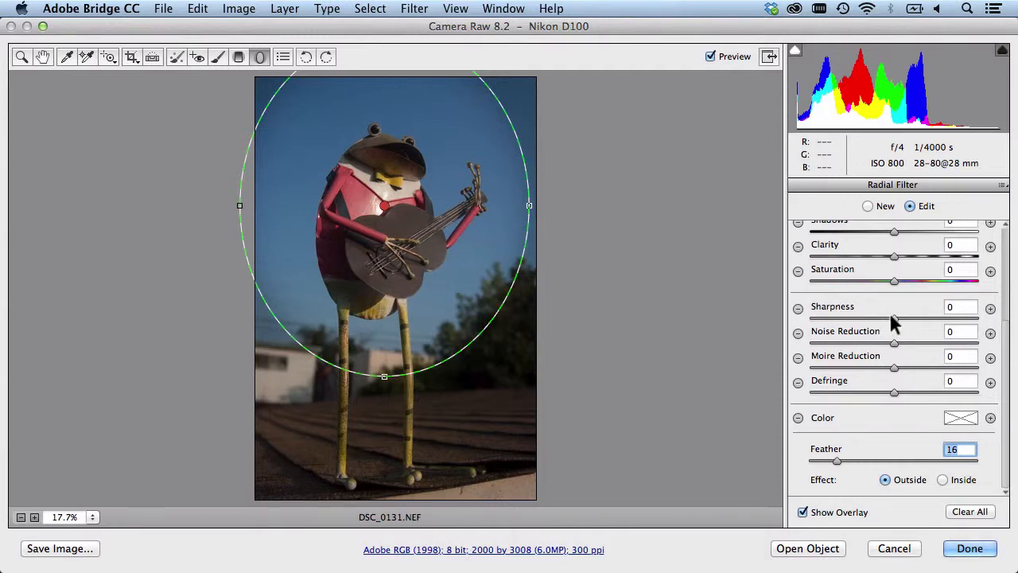
Step: Set the filter's Sharpness to -48 and Clarity to -78 to soften the surroundings
drag(894, 315, 851, 315)
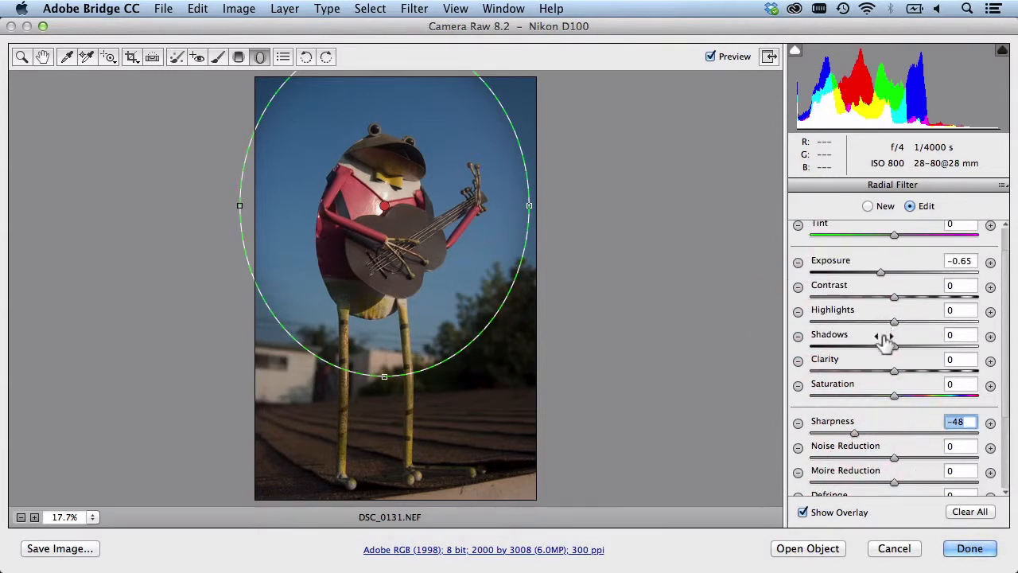
drag(894, 372, 843, 373)
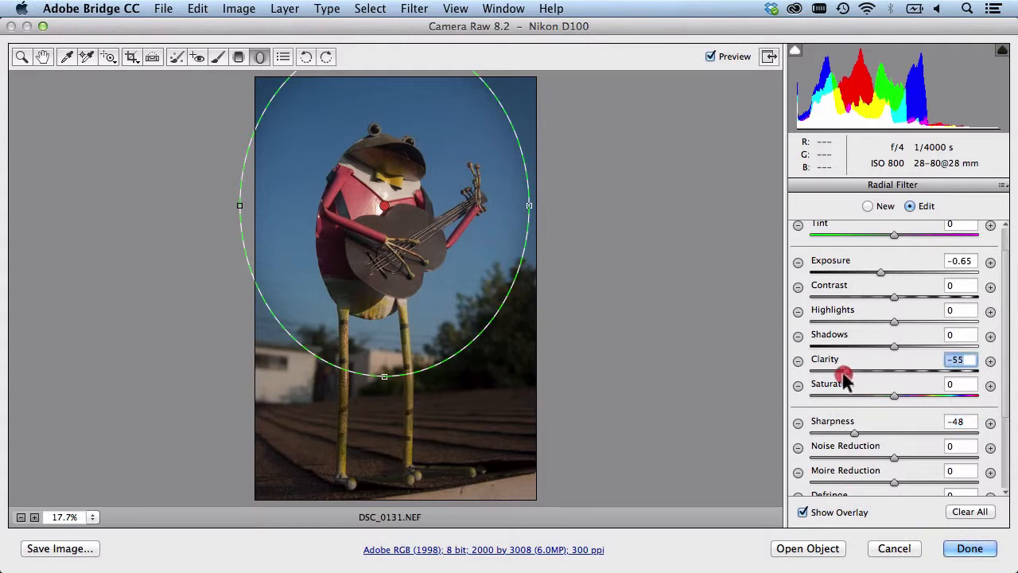
drag(843, 372, 827, 373)
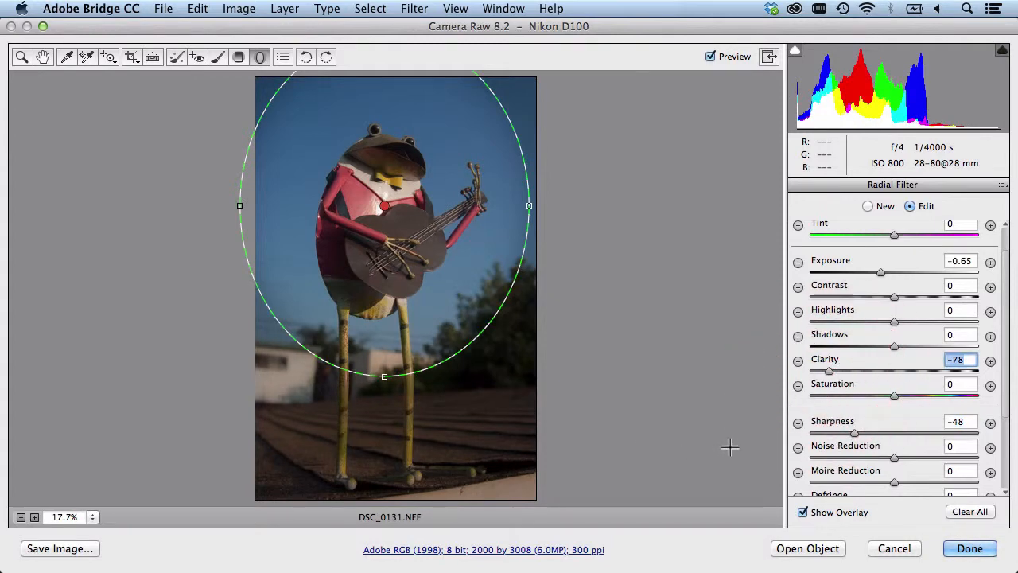
scroll(down, 3)
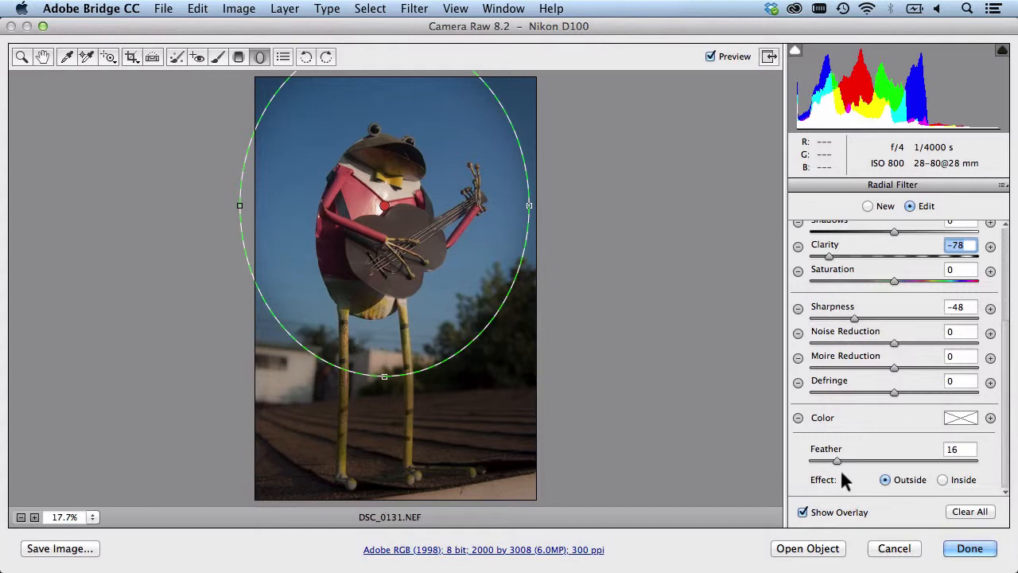
Step: Nudge the Feather up to 18 and settle it back at 15
drag(833, 462, 841, 461)
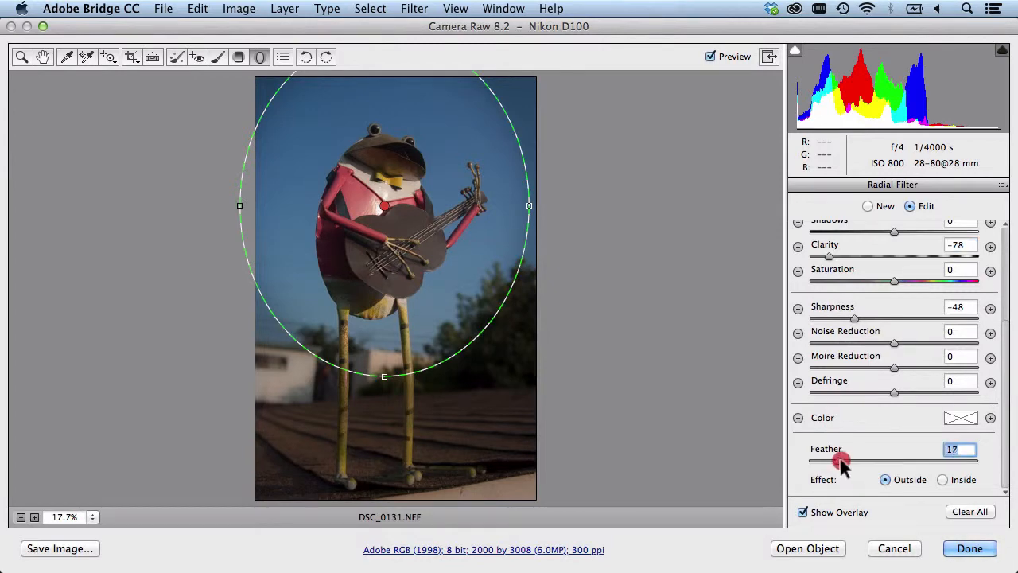
drag(840, 461, 843, 461)
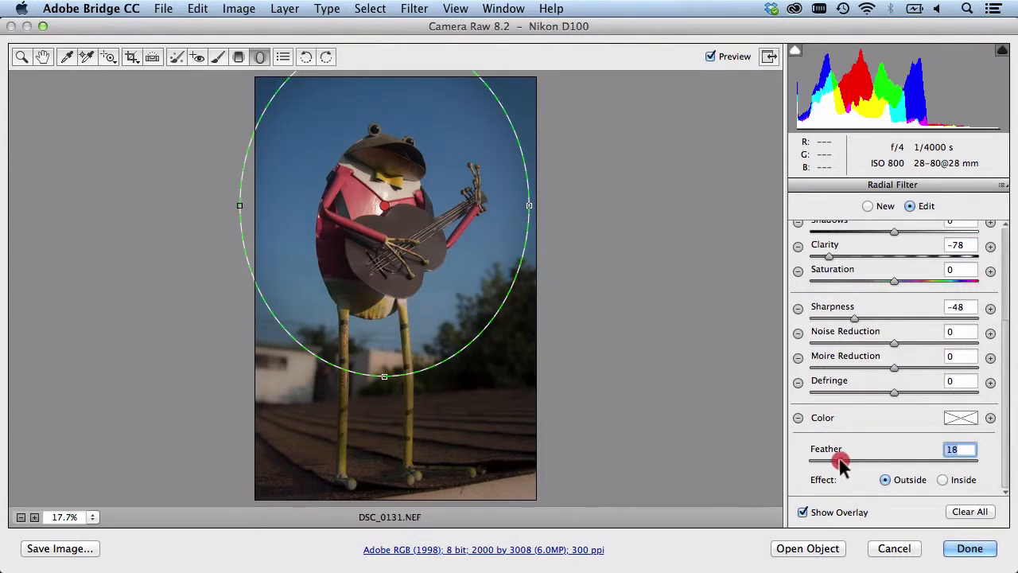
drag(841, 461, 836, 462)
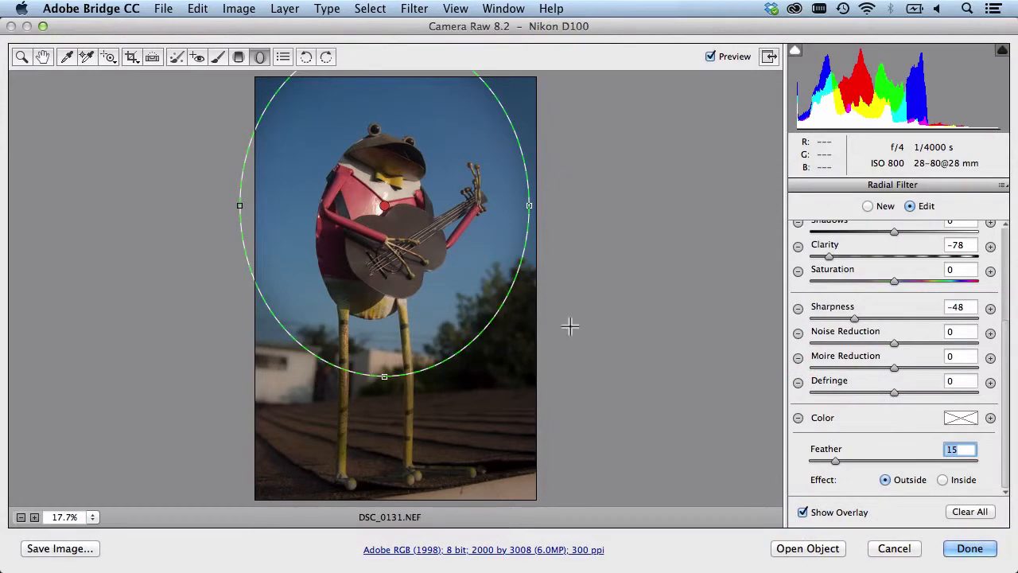